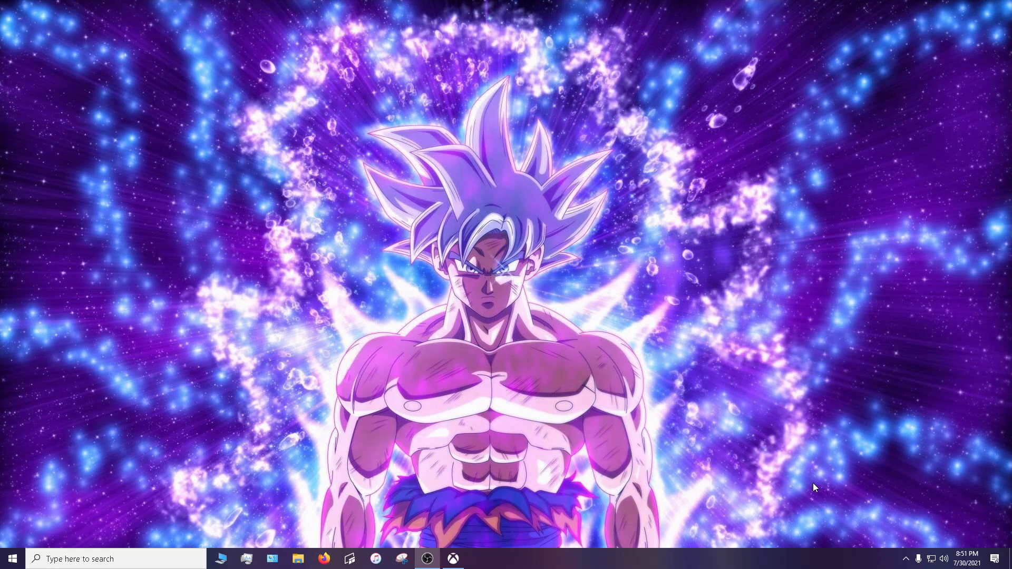
Launch the Xbox app and go to My Library to see owned games.
{"action": "left_click", "coordinate": [453, 558]}
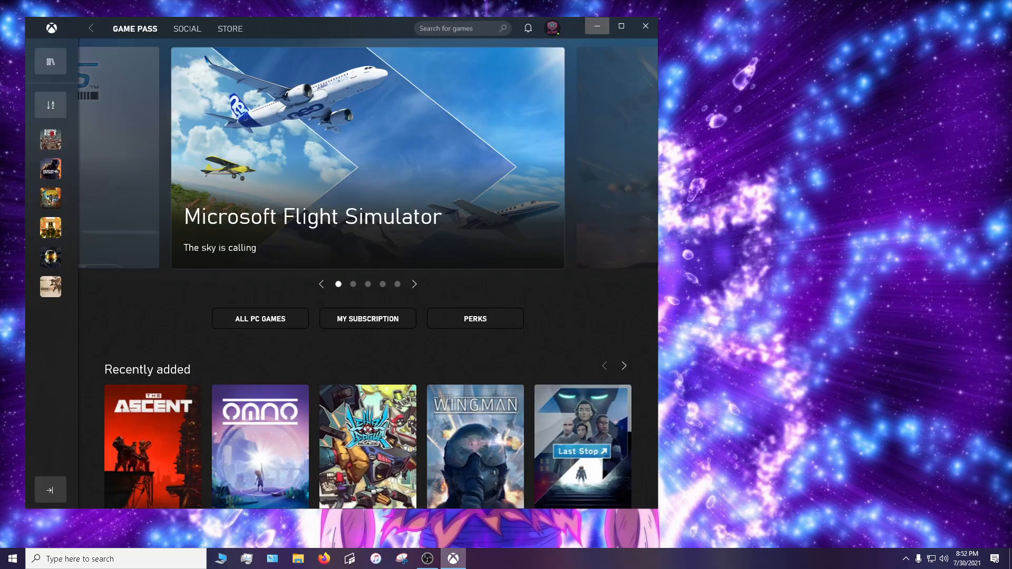
{"action": "left_click", "coordinate": [51, 61]}
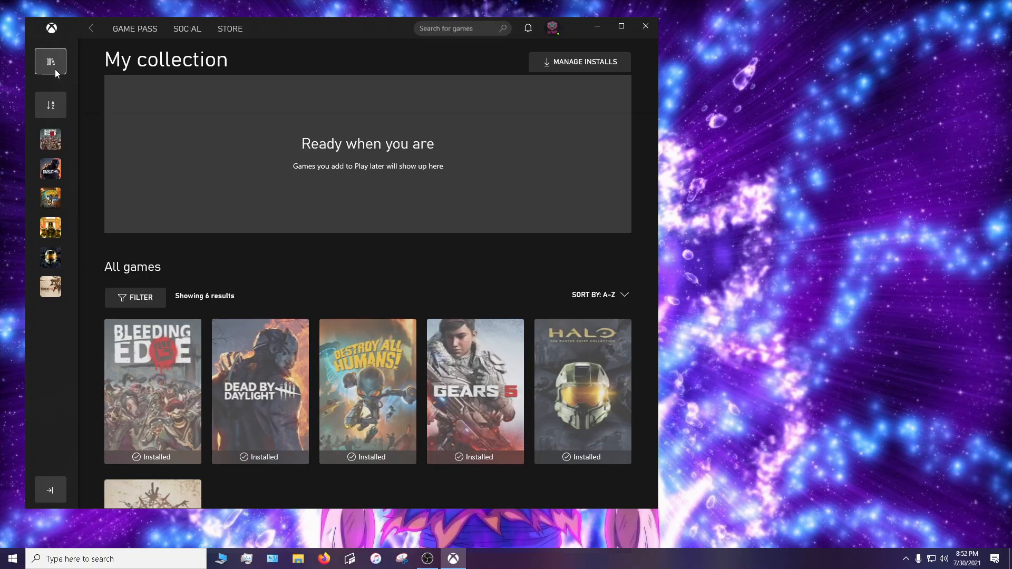
Review installed games under Manage installs, then close the Xbox app.
{"action": "left_click", "coordinate": [585, 61]}
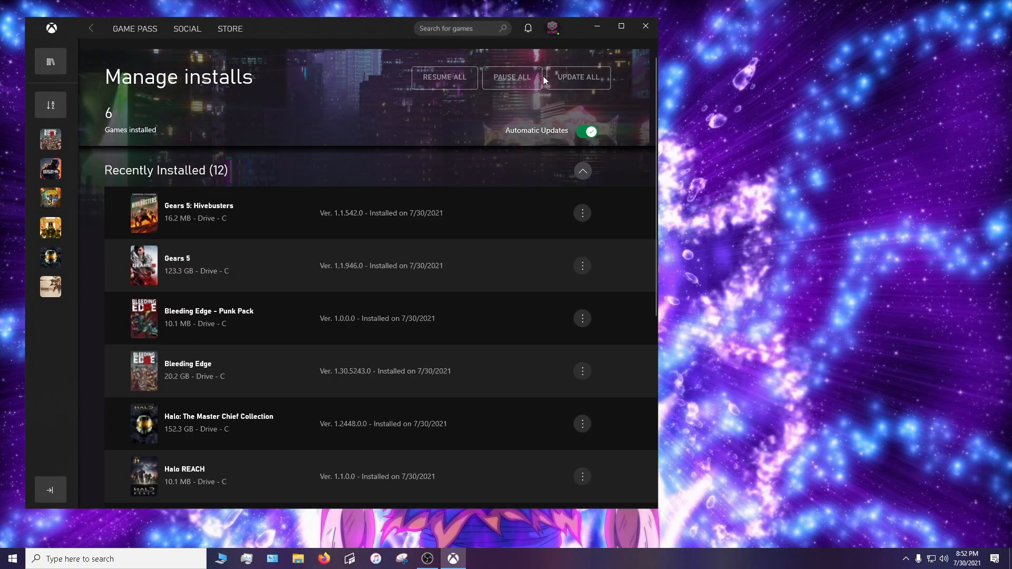
{"action": "mouse_move", "coordinate": [462, 400]}
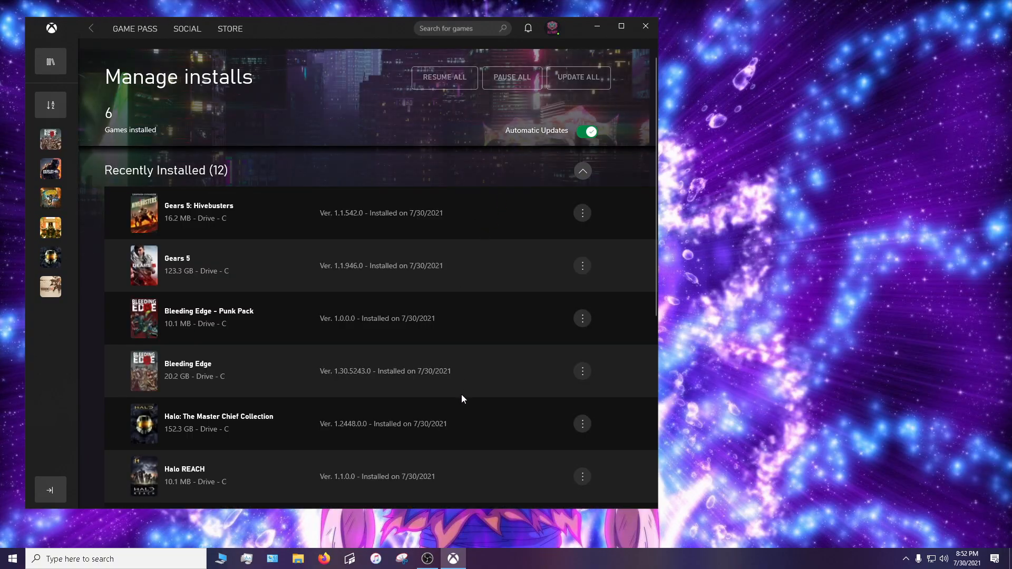
{"action": "mouse_move", "coordinate": [540, 176]}
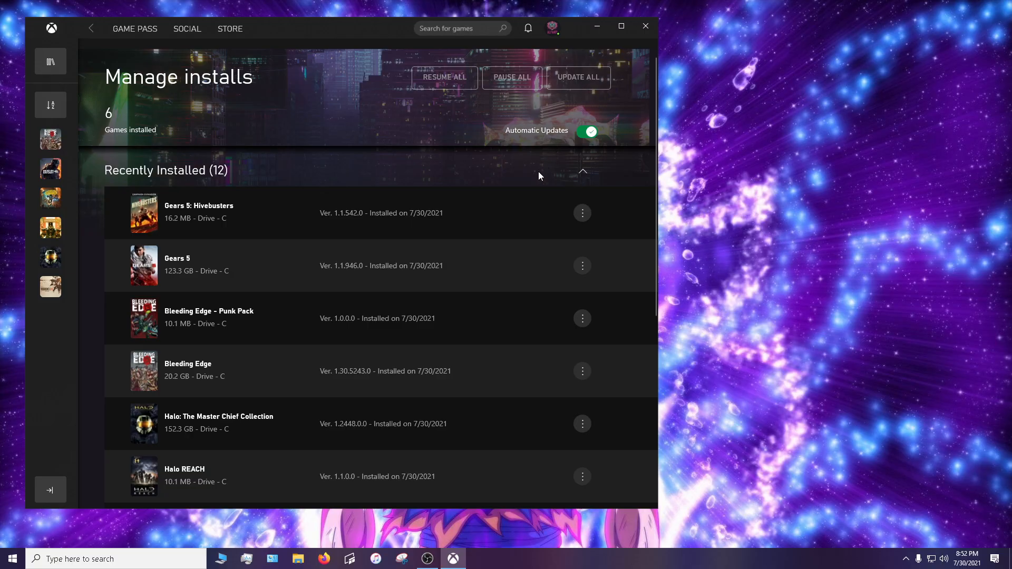
{"action": "mouse_move", "coordinate": [518, 178]}
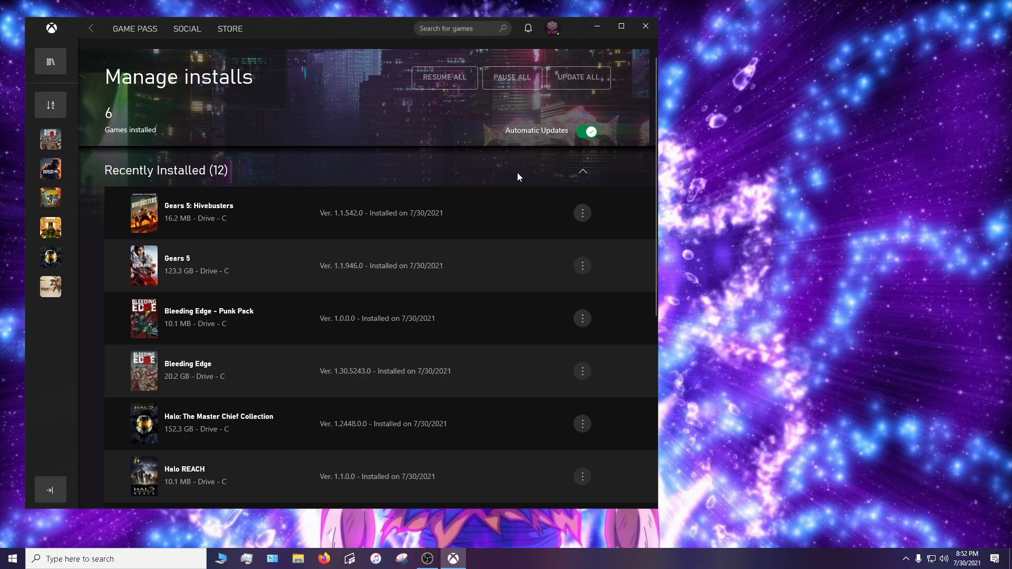
{"action": "mouse_move", "coordinate": [475, 224]}
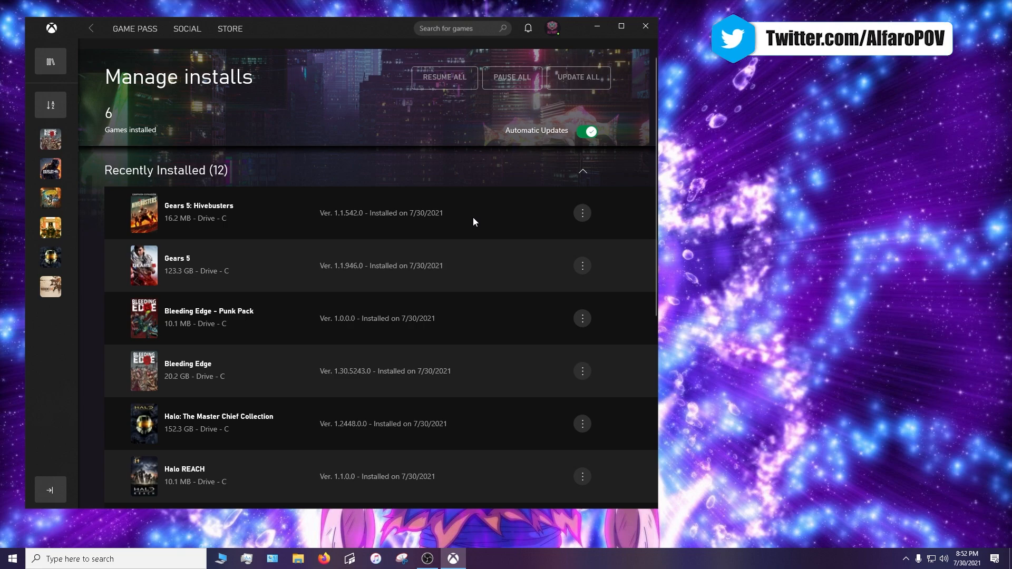
{"action": "mouse_move", "coordinate": [472, 218]}
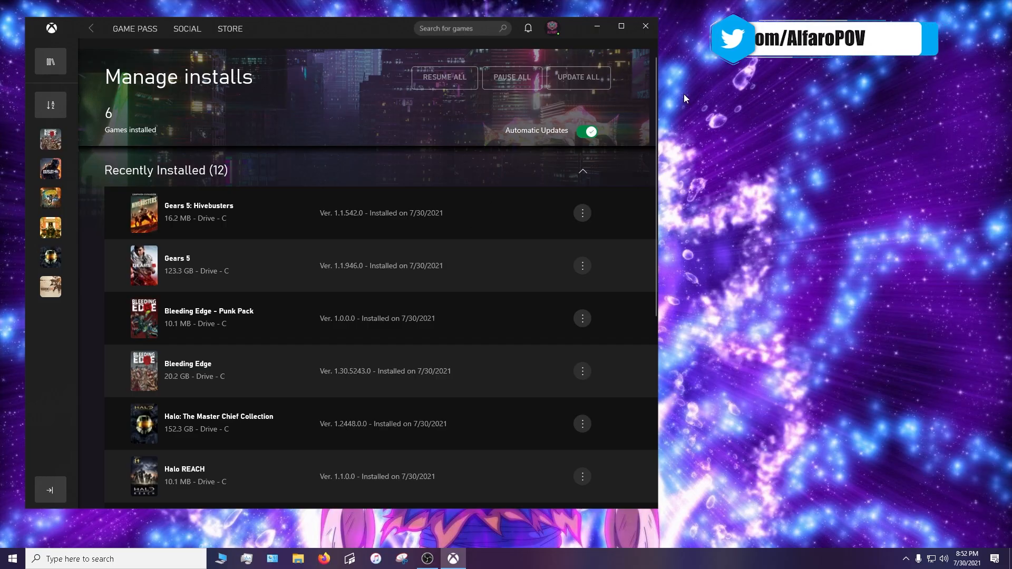
{"action": "left_click", "coordinate": [645, 26]}
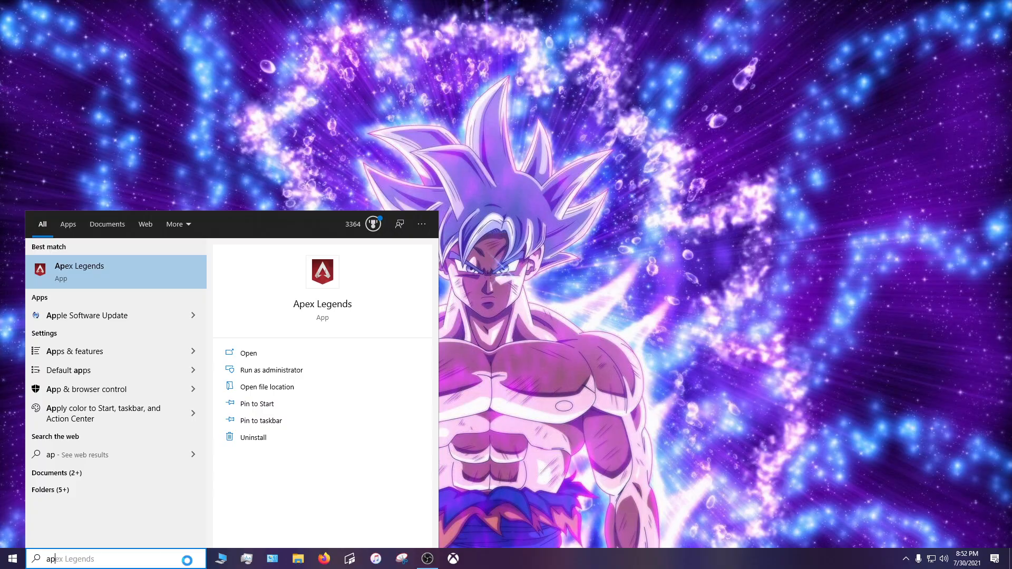
Find Dead By Daylight under 'apps & features' and open its Advanced options.
{"action": "type", "text": "apps & features"}
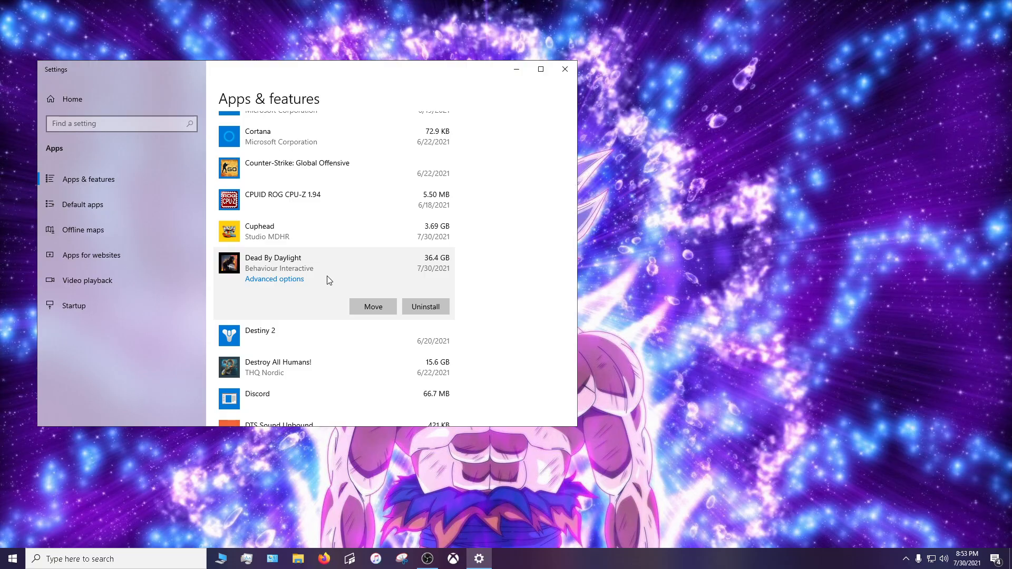
{"action": "mouse_move", "coordinate": [300, 285]}
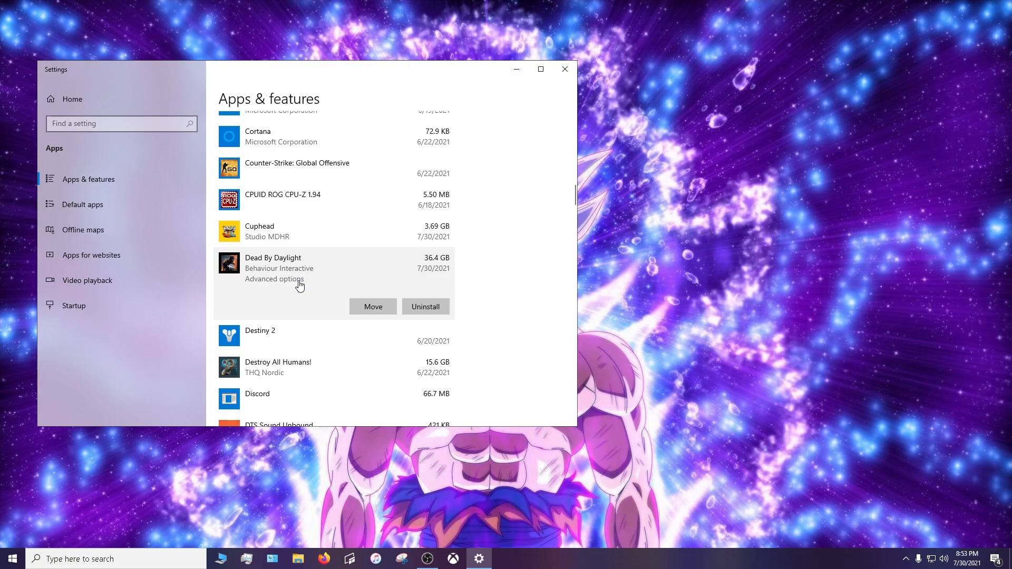
{"action": "left_click", "coordinate": [274, 278]}
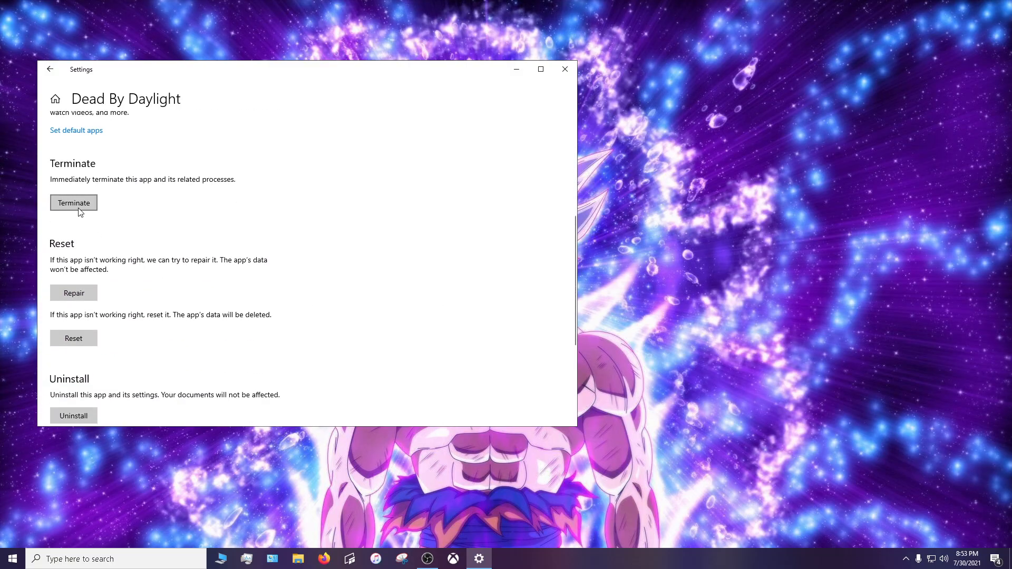
{"action": "mouse_move", "coordinate": [88, 303]}
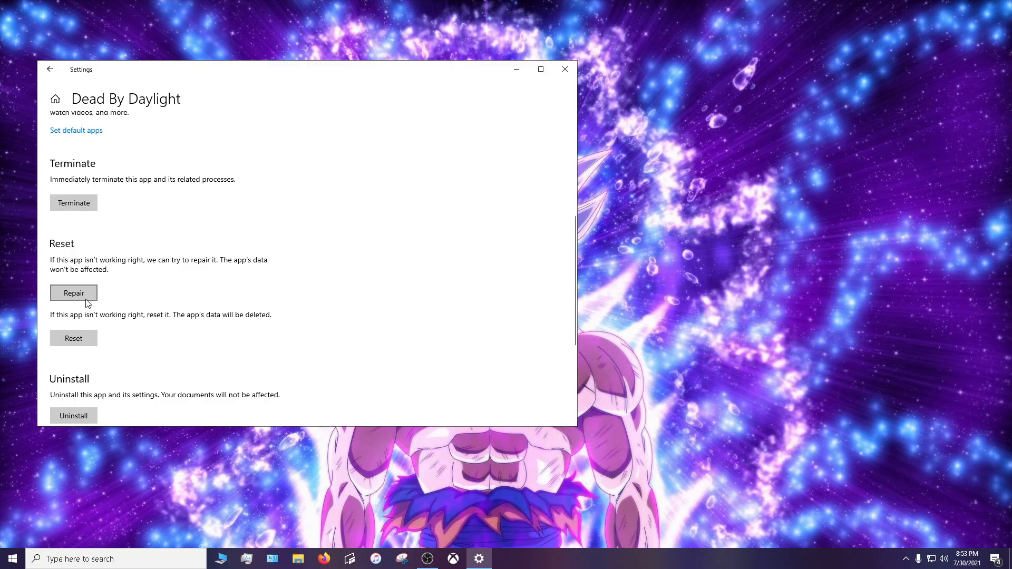
{"action": "mouse_move", "coordinate": [122, 315]}
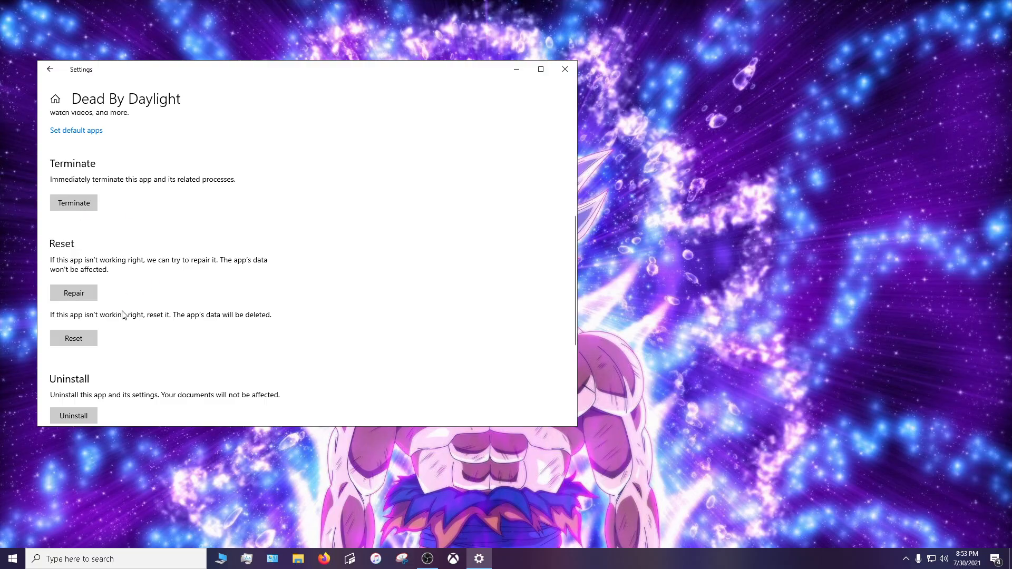
{"action": "mouse_move", "coordinate": [115, 306]}
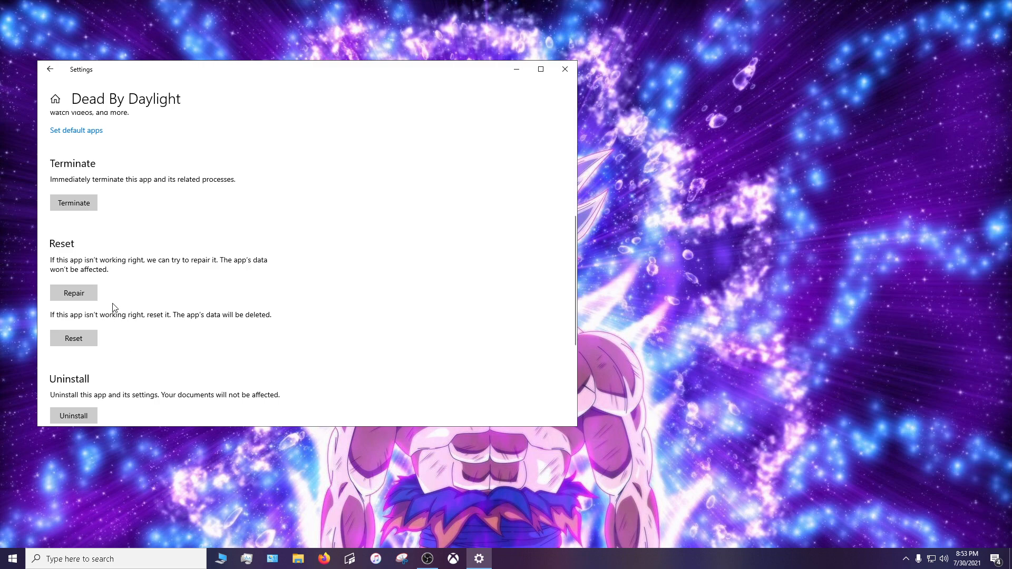
{"action": "mouse_move", "coordinate": [522, 176]}
{"action": "type", "text": "m"}
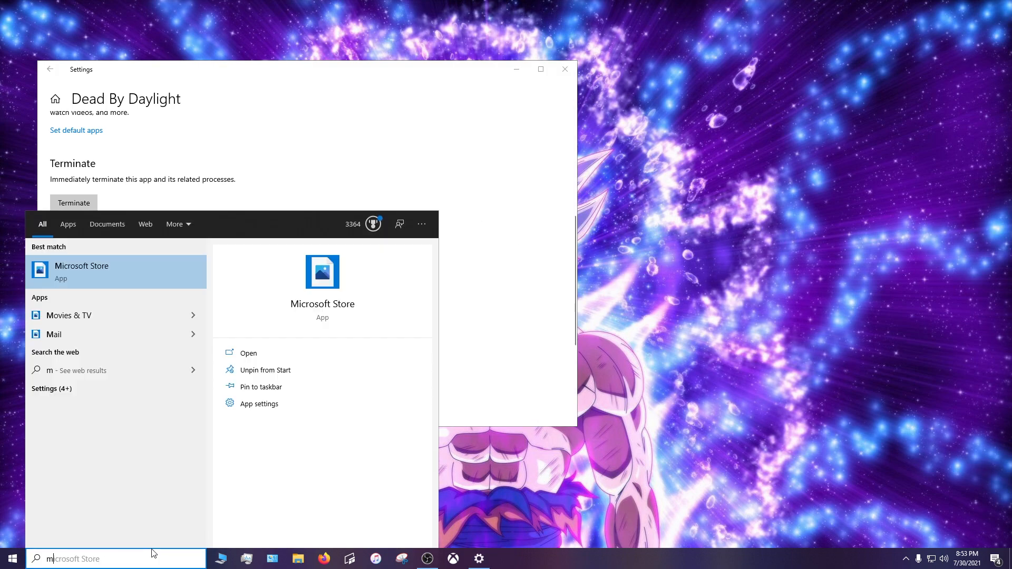
Launch Microsoft Store and search for 'dead b'.
{"action": "left_click", "coordinate": [248, 353]}
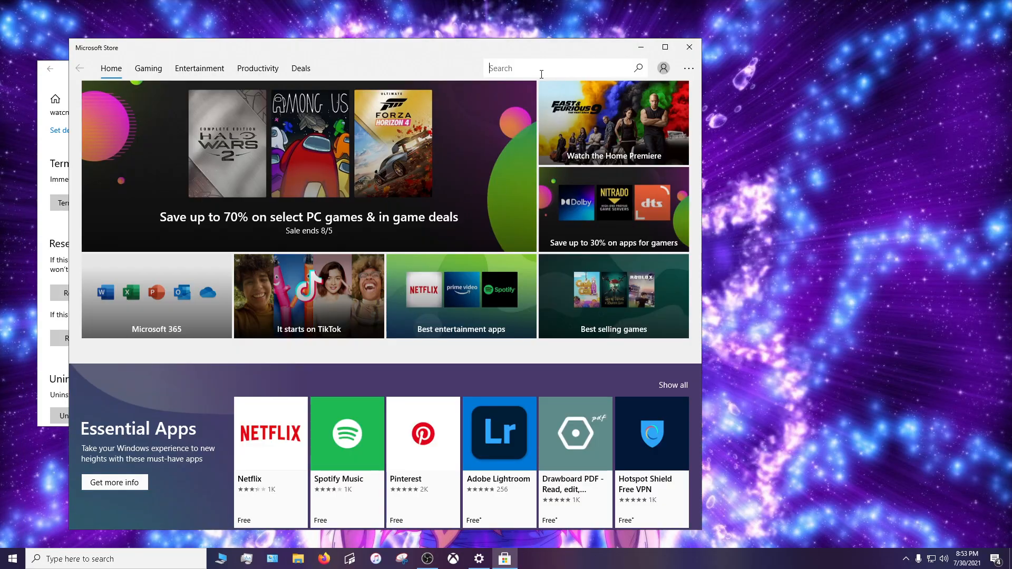
{"action": "type", "text": "dead by da"}
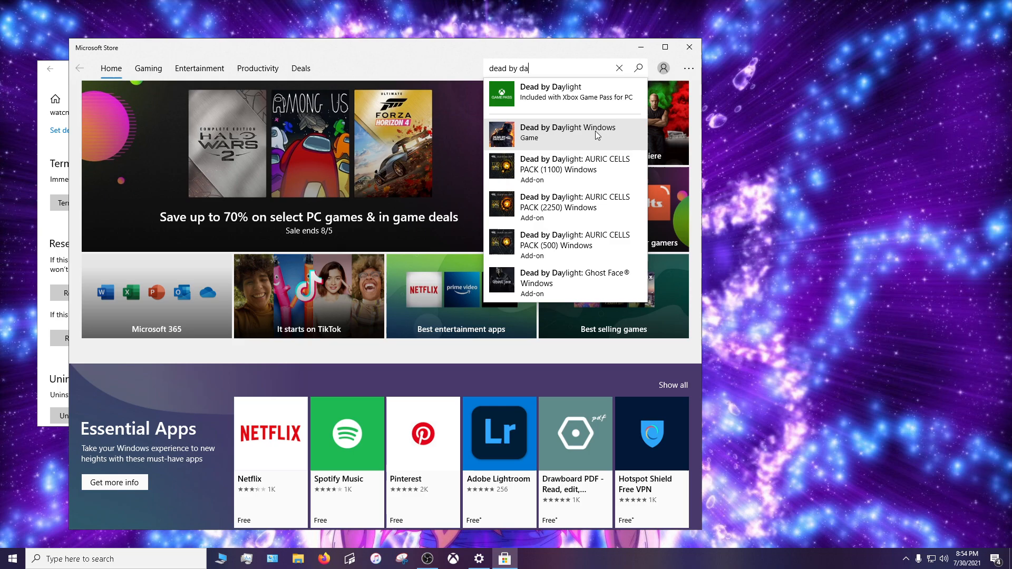
Open the 'Dead by Daylight Windows' game page from the search suggestions.
{"action": "left_click", "coordinate": [567, 132]}
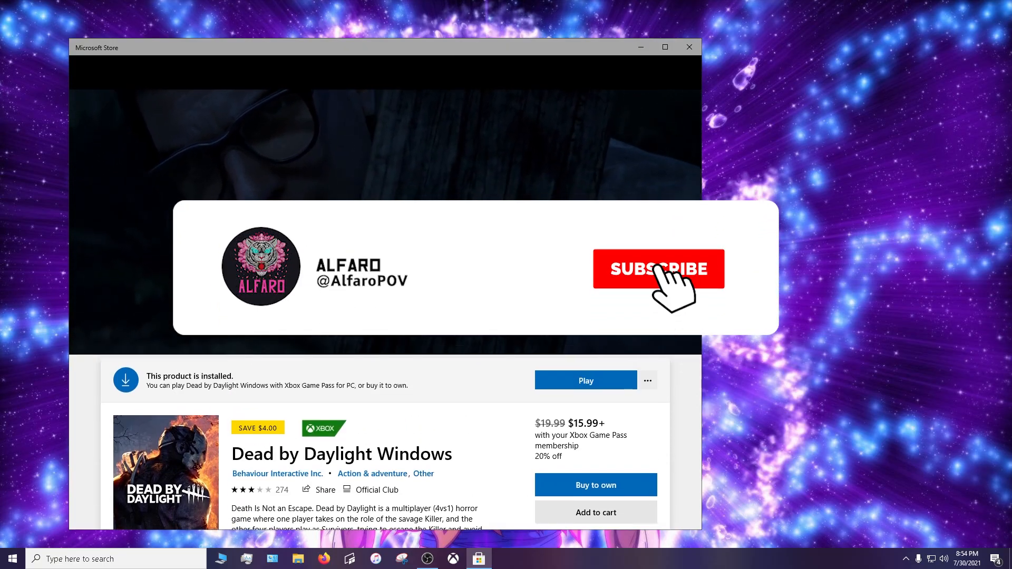
{"action": "left_click", "coordinate": [658, 268]}
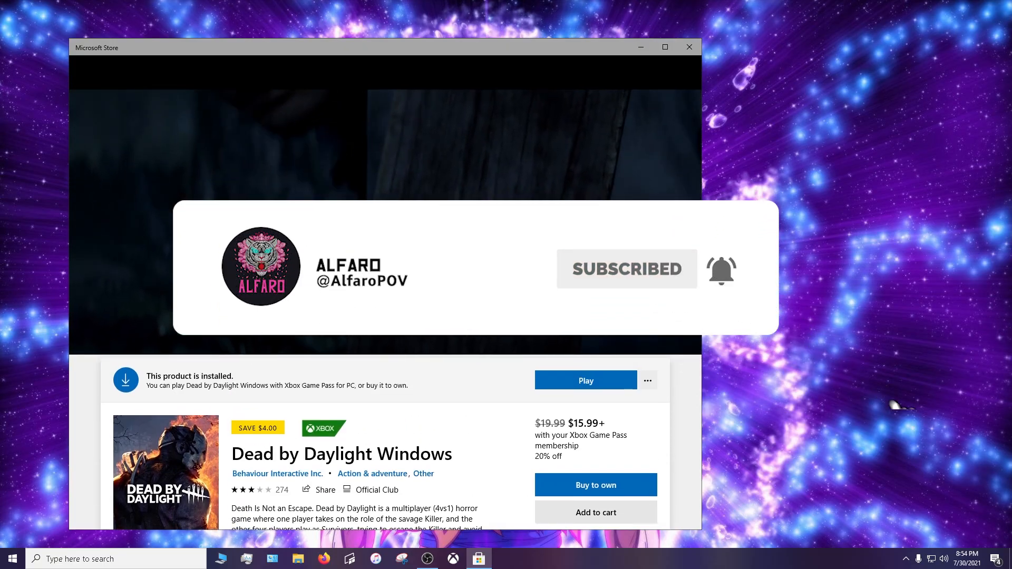